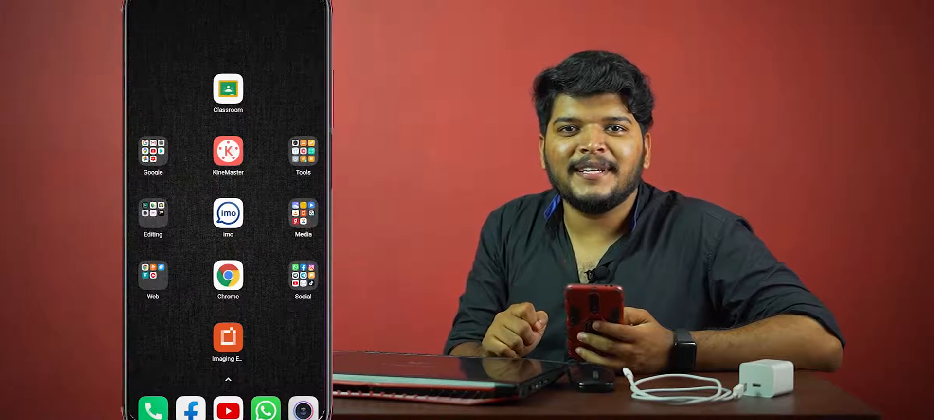
# Find and install WiFi FTP Server from the Play Store inside the Google apps folder
pyautogui.click(152, 156)
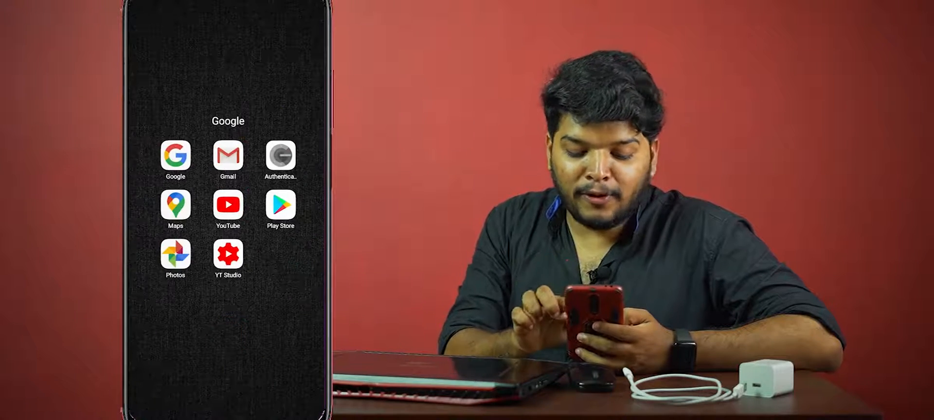
pyautogui.click(281, 206)
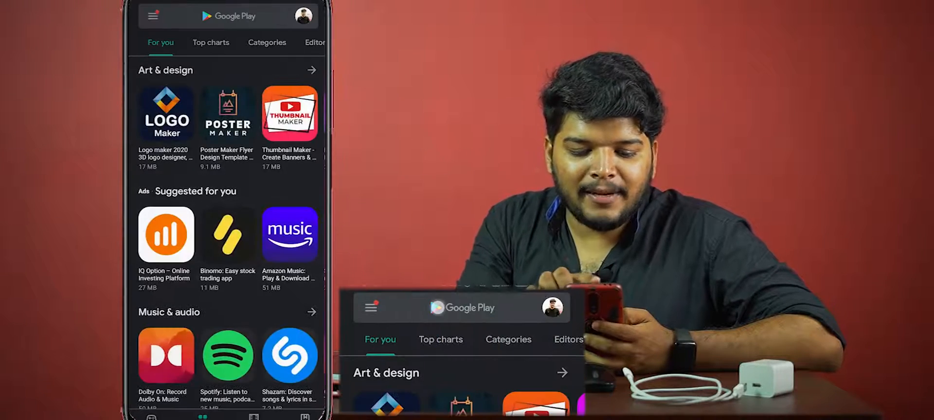
pyautogui.click(230, 16)
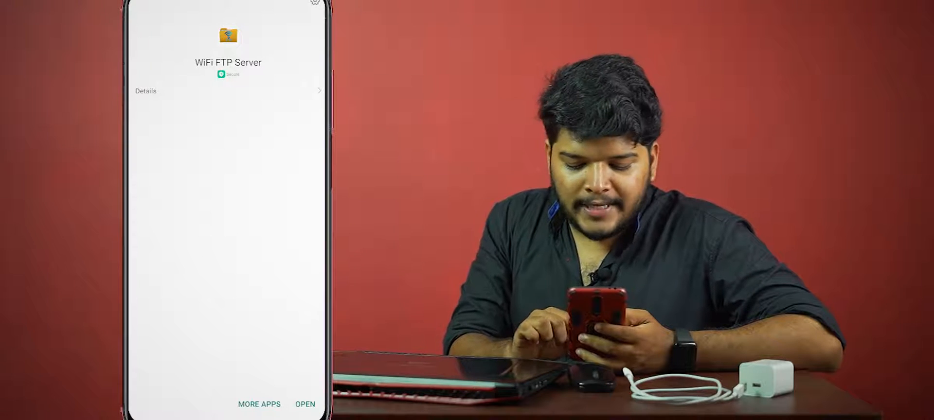
# Launch WiFi FTP Server and turn on the phone's mobile hotspot
pyautogui.click(305, 404)
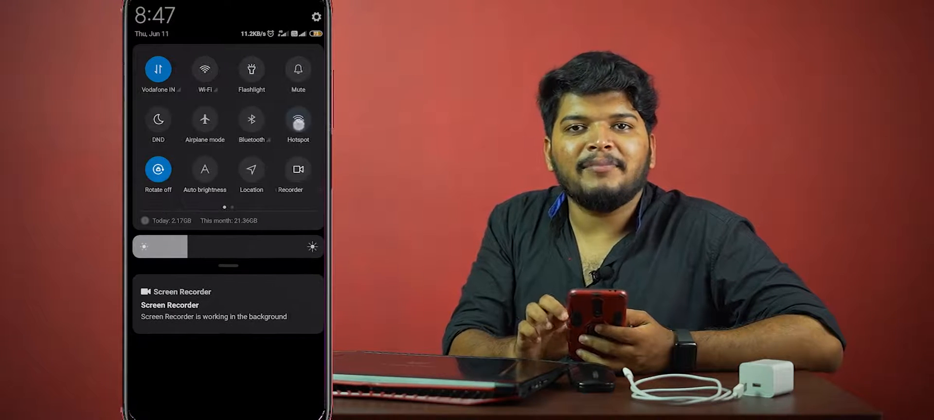
pyautogui.click(298, 118)
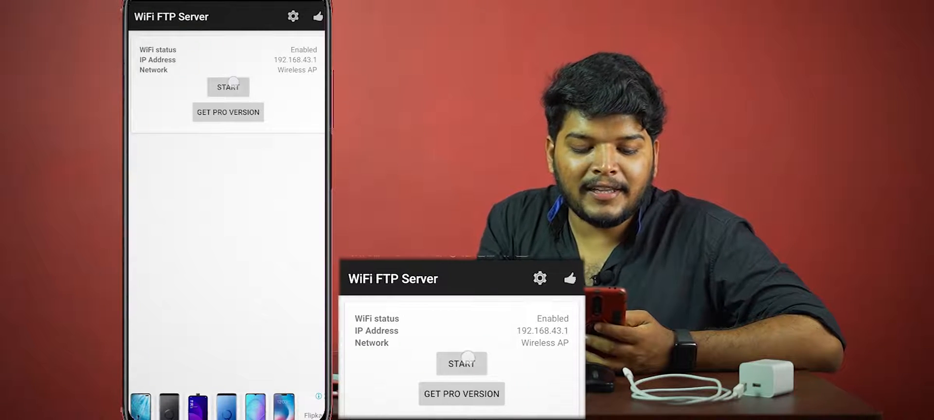
# Start the FTP server and allow it access to photos, media and files
pyautogui.click(228, 86)
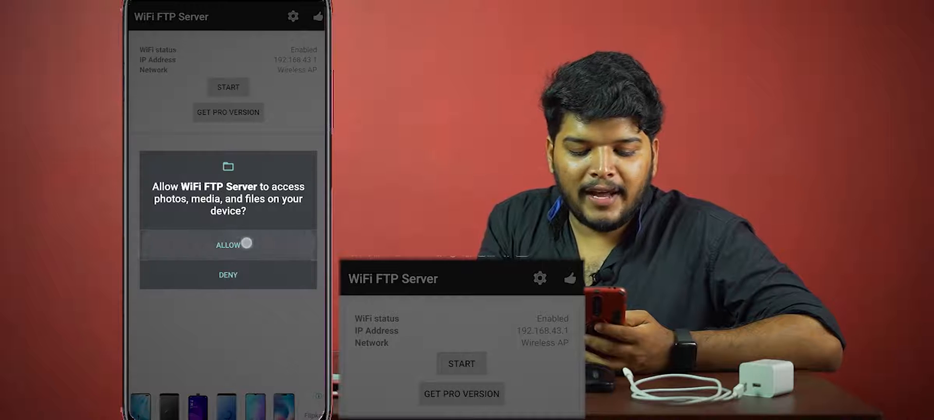
pyautogui.click(228, 244)
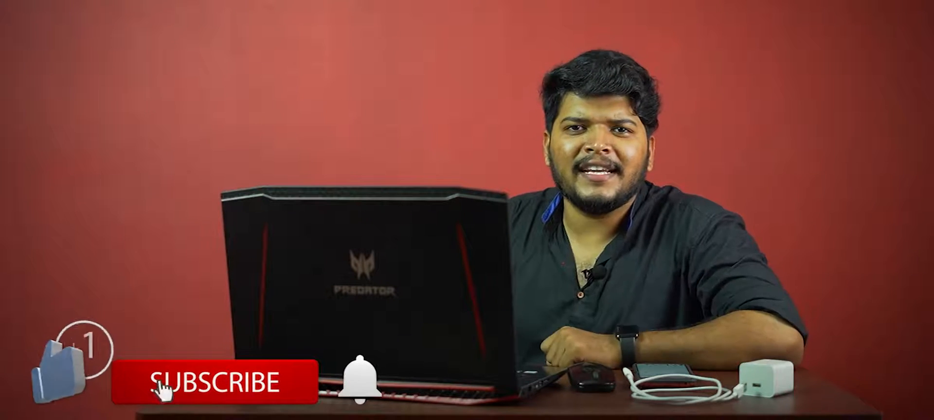
pyautogui.click(211, 383)
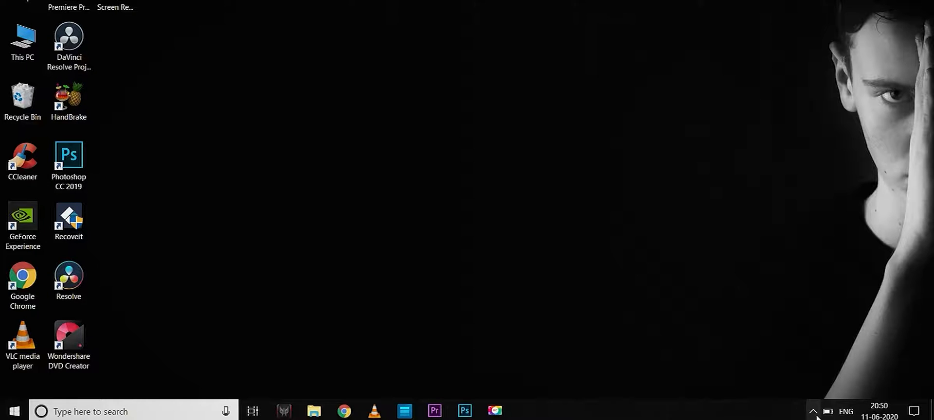
# Connect the laptop's Wi-Fi to the phone's 3es 2 hotspot from the tray
pyautogui.click(814, 412)
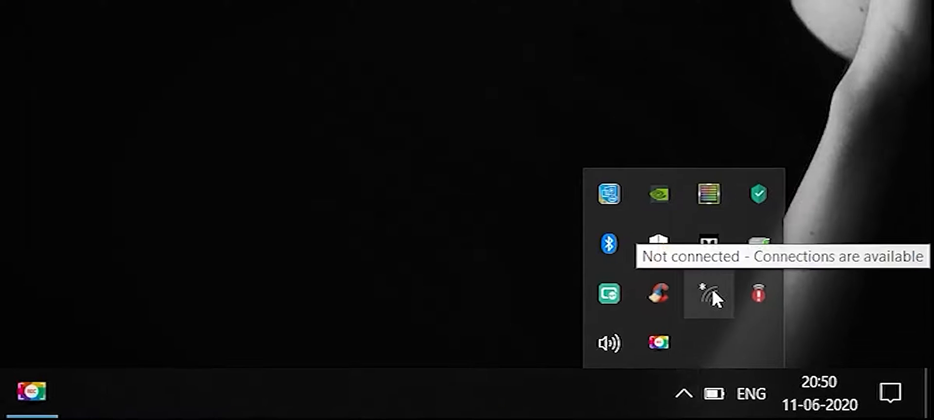
pyautogui.click(708, 294)
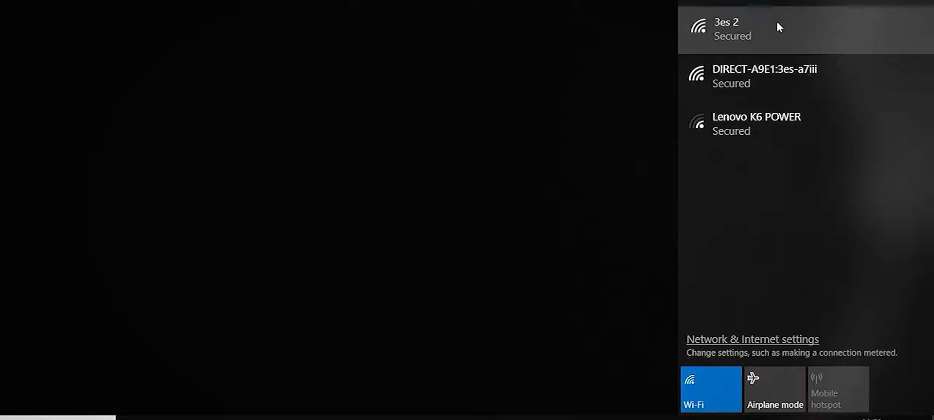
pyautogui.click(744, 28)
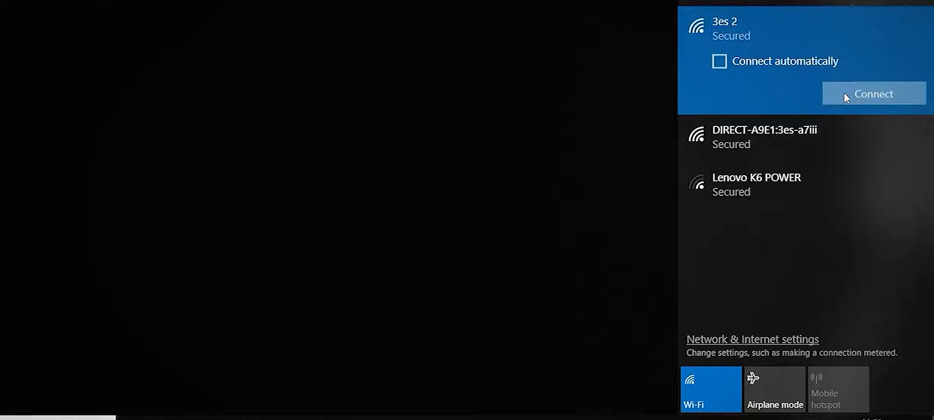
pyautogui.click(874, 93)
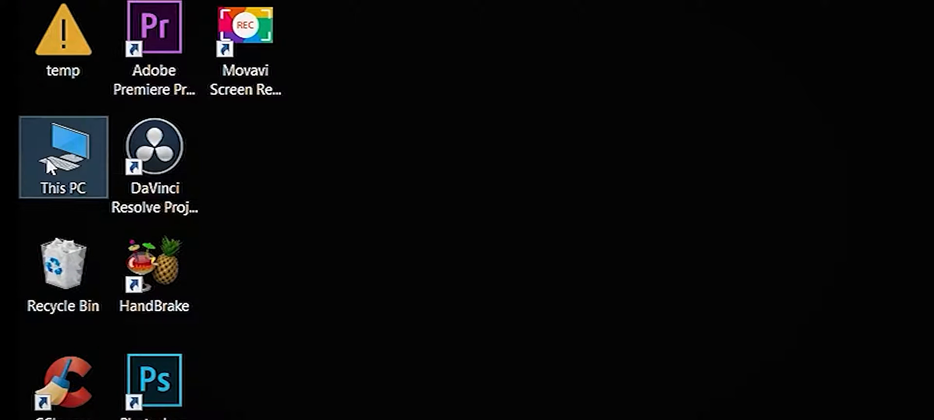
# From This PC, start Add a network location and choose a custom network address
pyautogui.doubleClick(63, 158)
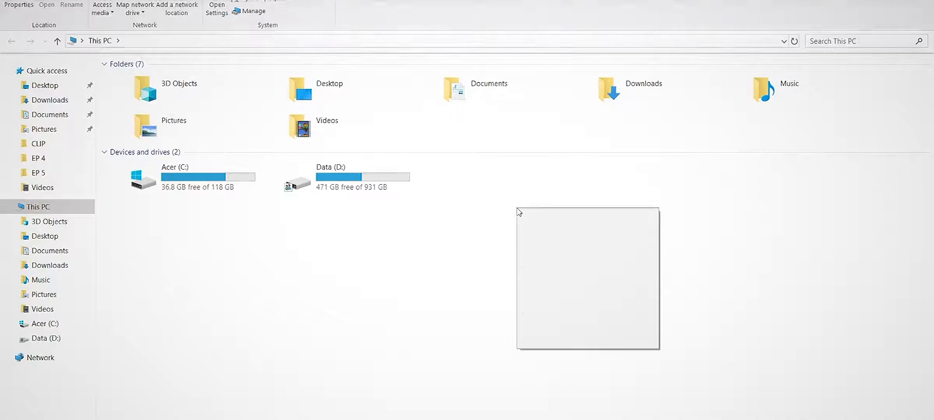
pyautogui.rightClick(519, 212)
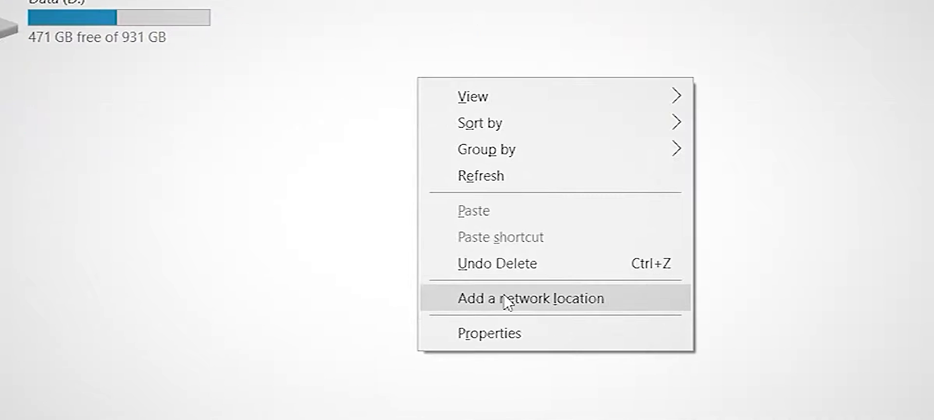
pyautogui.click(530, 299)
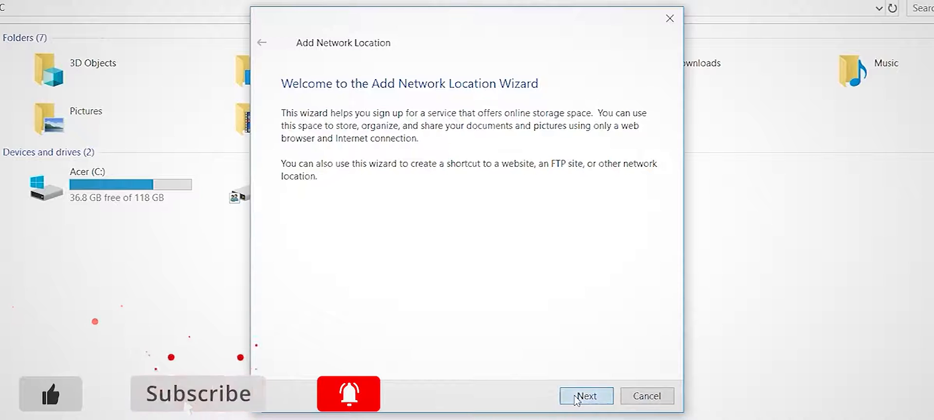
pyautogui.click(585, 396)
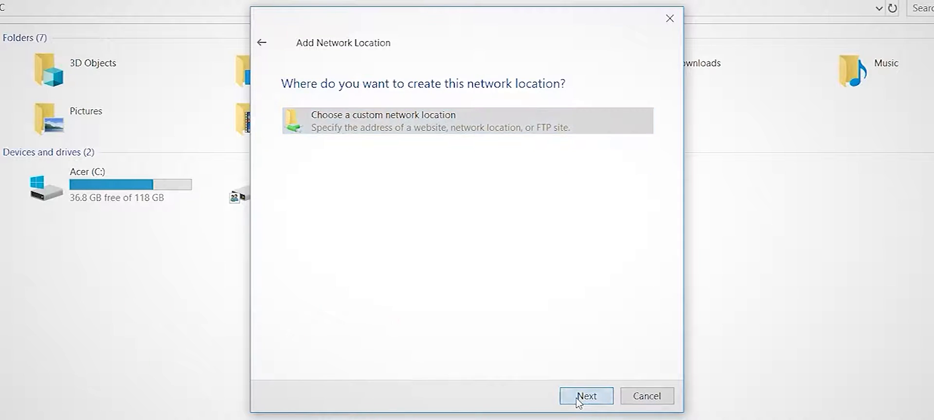
pyautogui.click(585, 396)
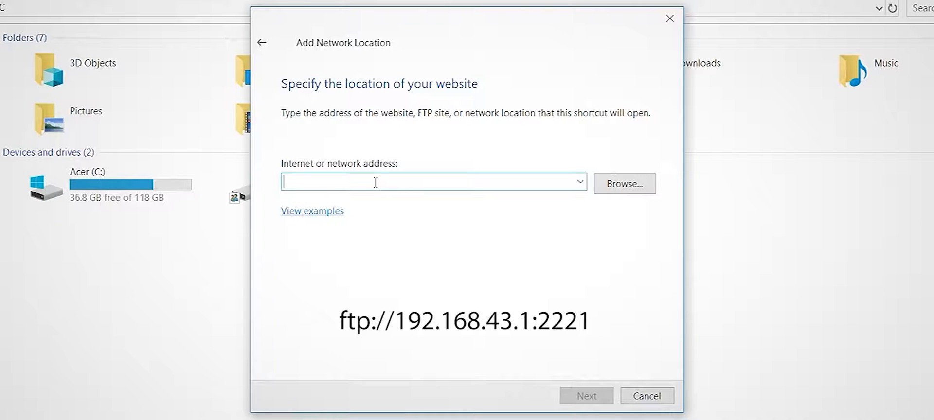
# Enter ftp://192.168.43.1:2221 as the address and keep anonymous log on
pyautogui.write('f')
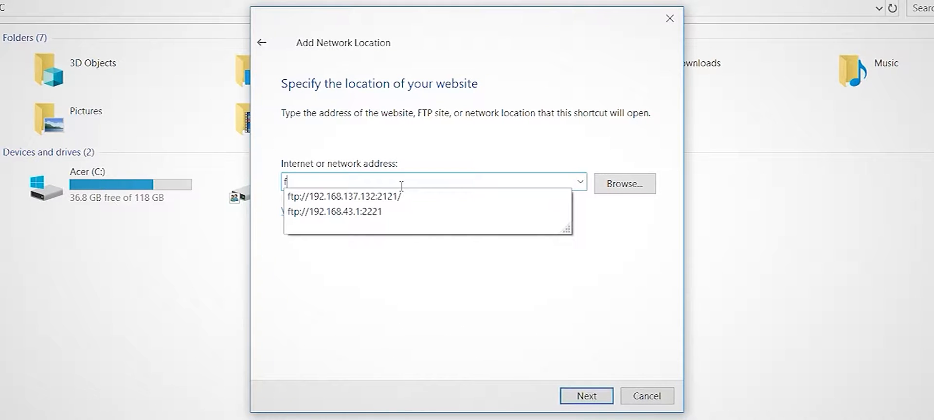
pyautogui.write('tp:')
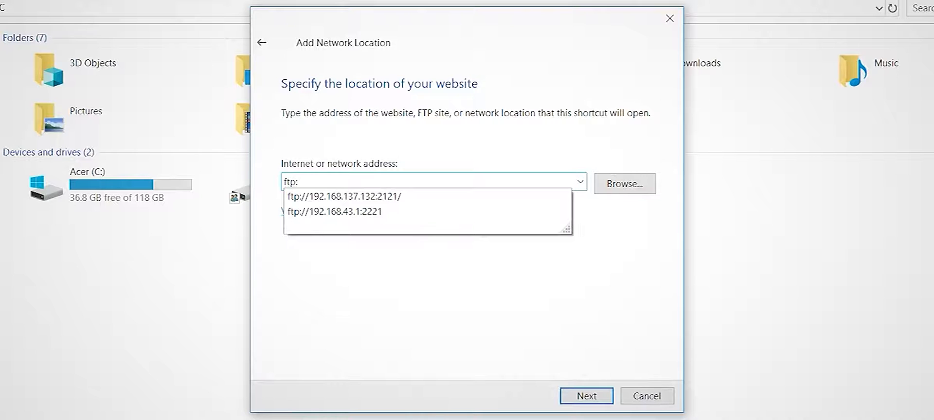
pyautogui.moveTo(336, 211)
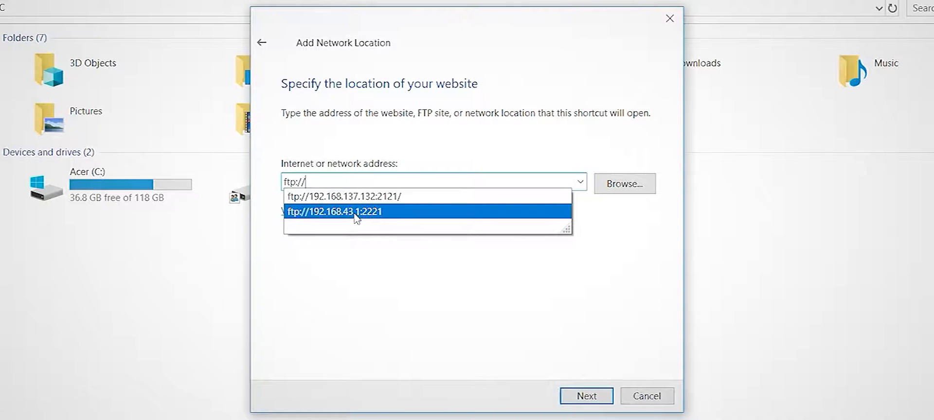
pyautogui.click(335, 212)
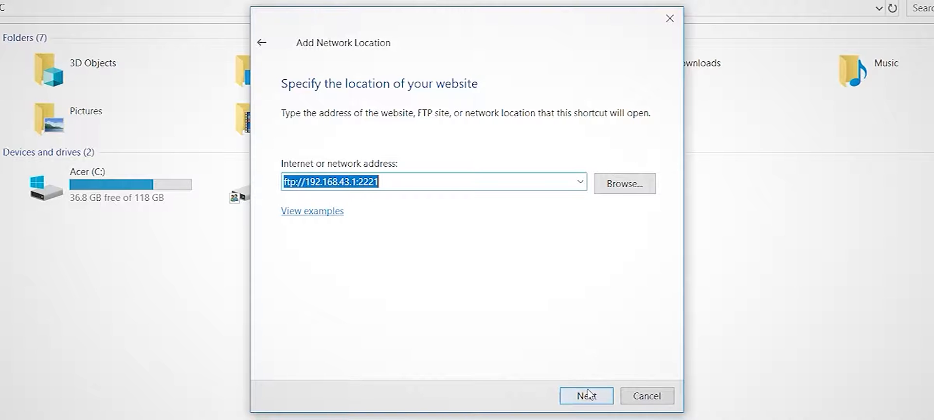
pyautogui.click(585, 396)
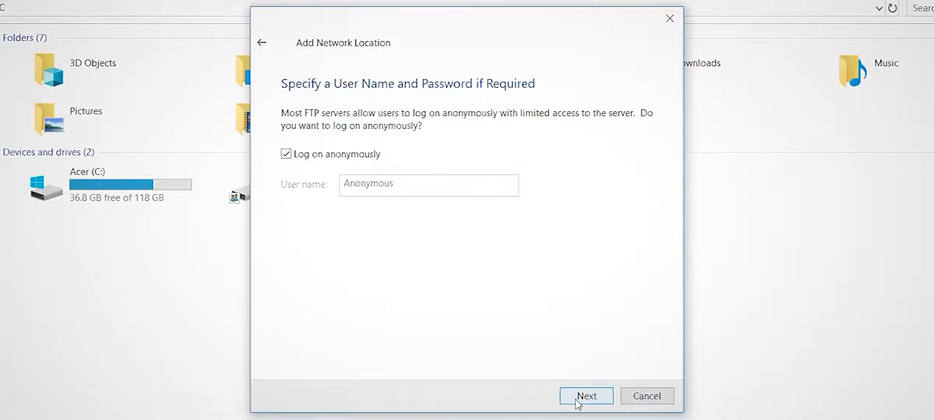
pyautogui.click(586, 396)
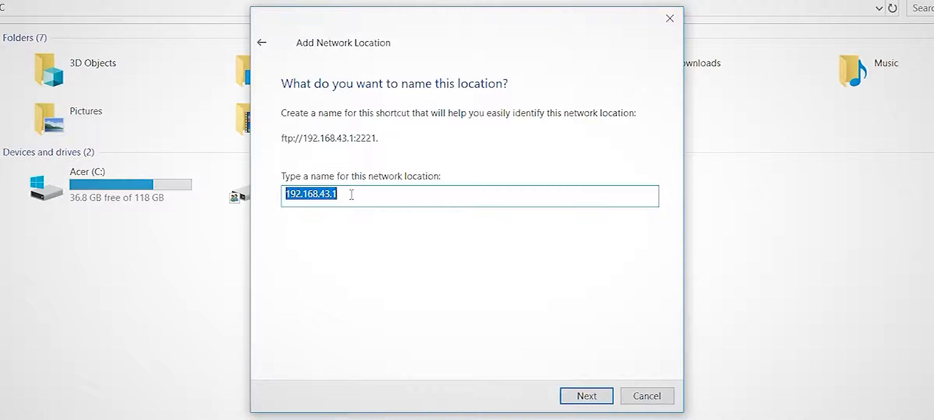
# Name the network location 'Poco X2' and confirm it
pyautogui.write('Poco')
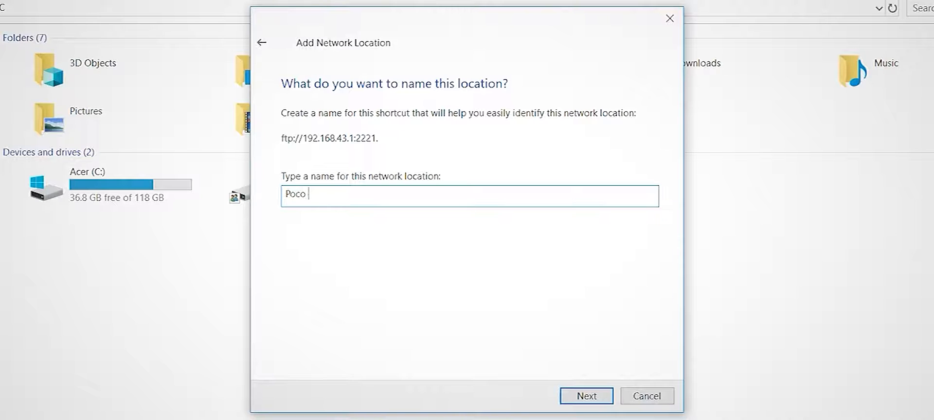
pyautogui.write('X')
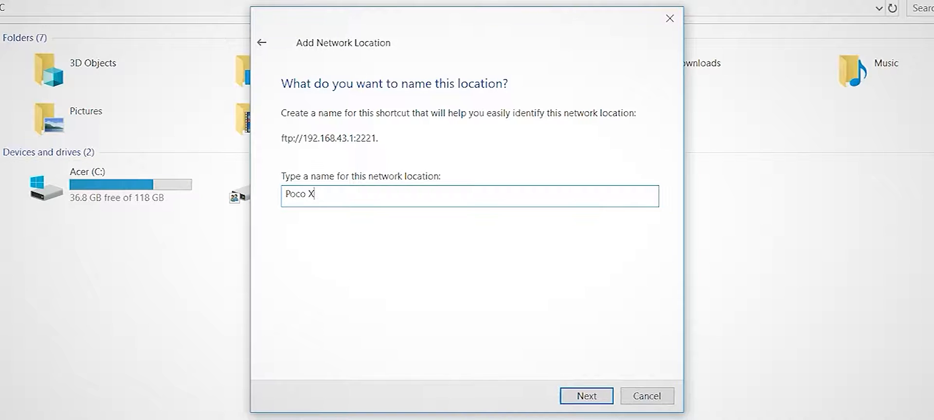
pyautogui.write('2')
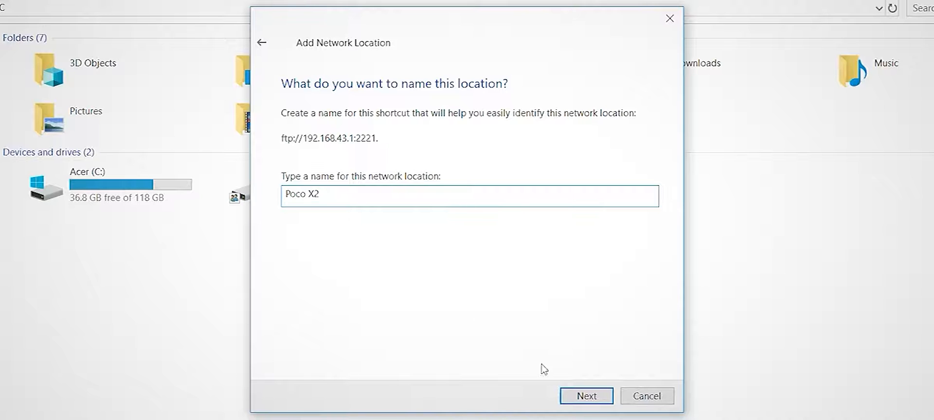
pyautogui.click(586, 396)
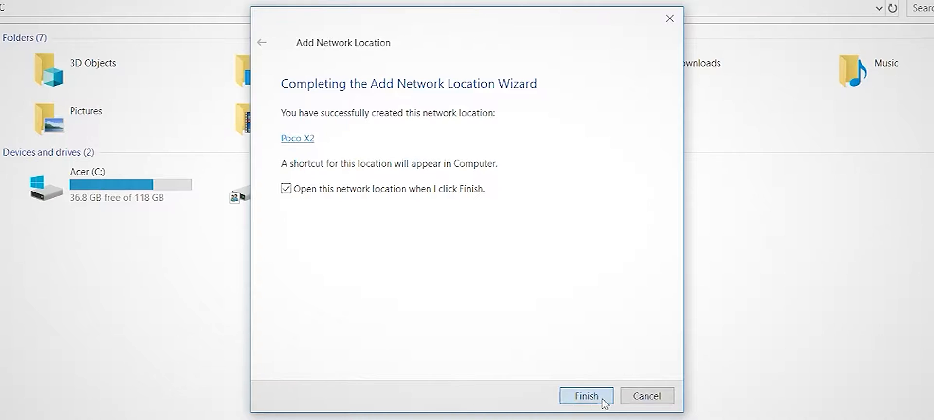
# Finish the wizard, browse Poco X2's UCDownloads folder and copy medscape_com ingestion.pdf
pyautogui.click(586, 396)
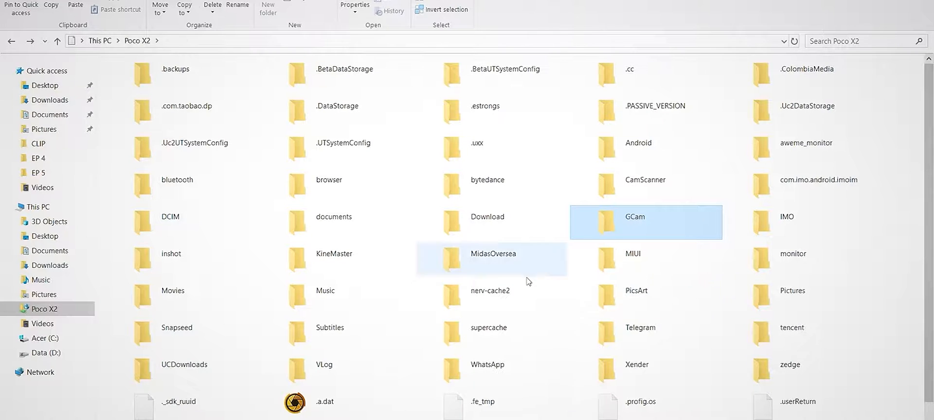
pyautogui.click(183, 364)
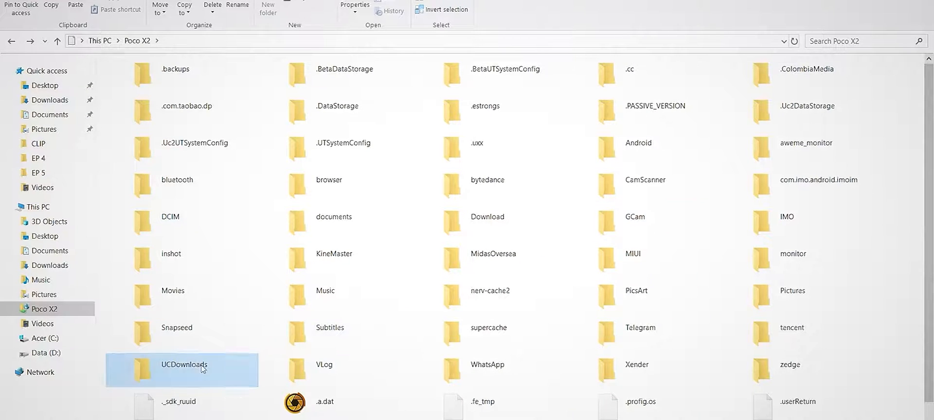
pyautogui.doubleClick(184, 364)
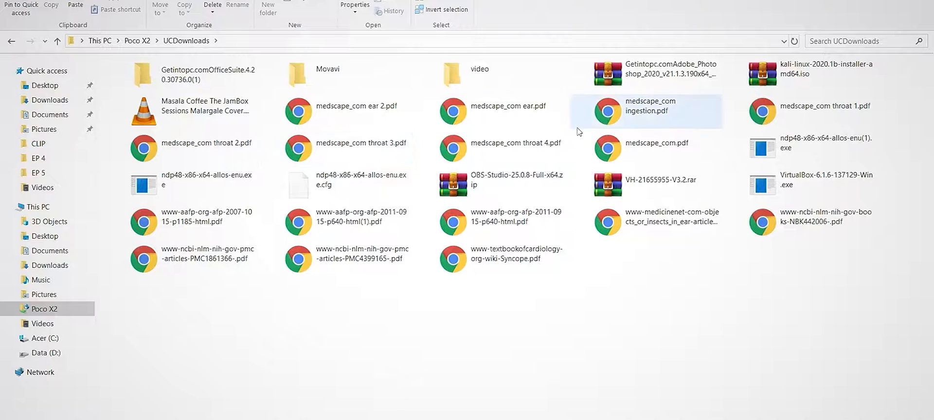
pyautogui.rightClick(646, 111)
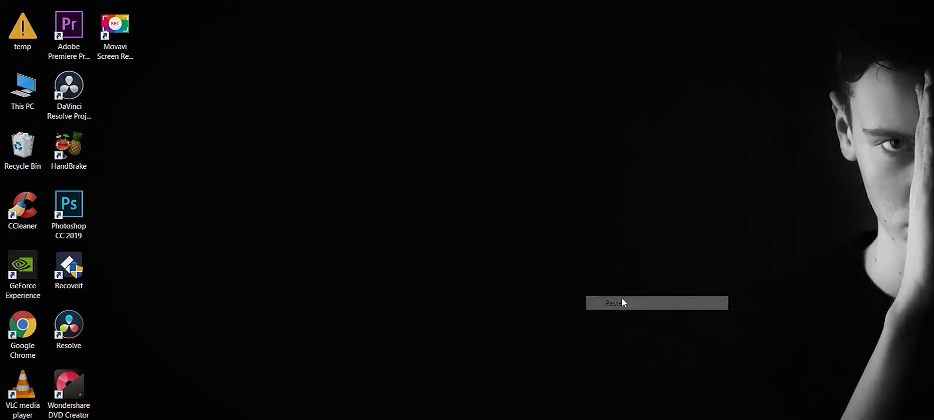
# Paste the PDF onto the desktop, then browse to the phone's browser folder via This PC
pyautogui.rightClick(577, 280)
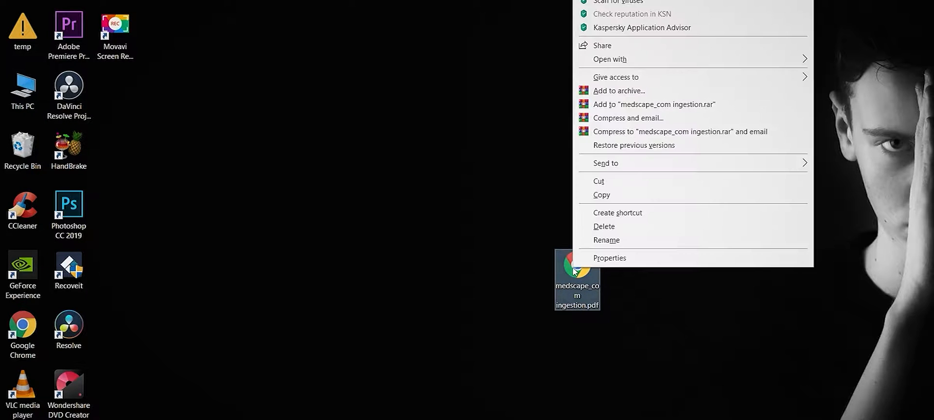
pyautogui.click(264, 171)
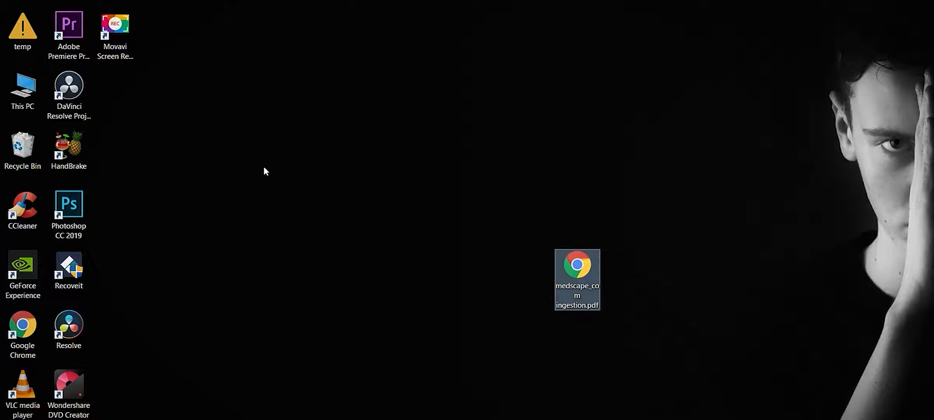
pyautogui.click(23, 90)
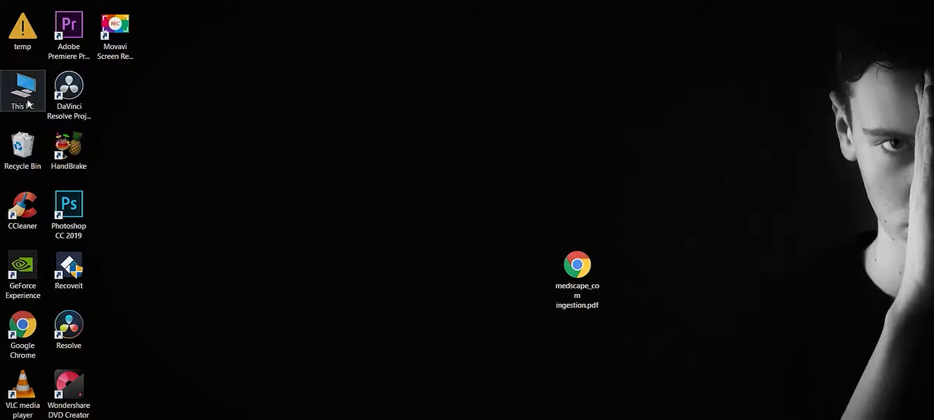
pyautogui.doubleClick(23, 86)
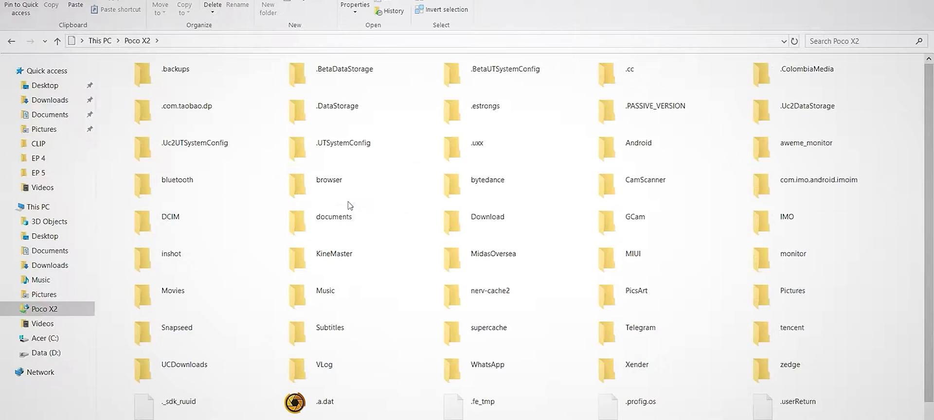
pyautogui.doubleClick(327, 180)
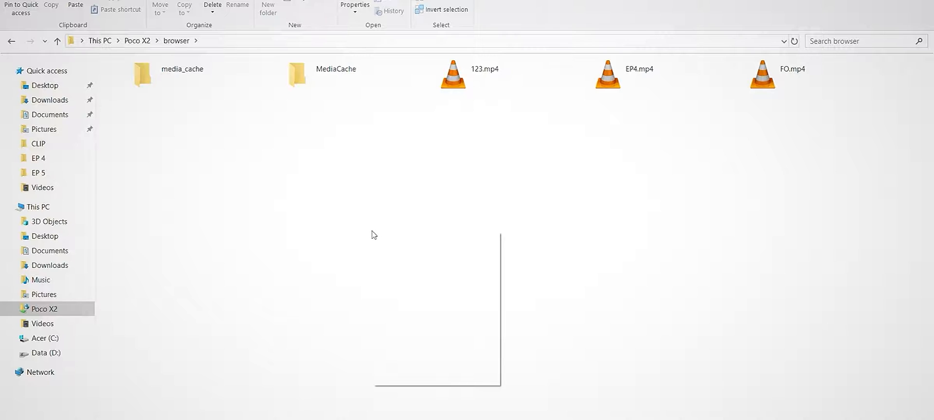